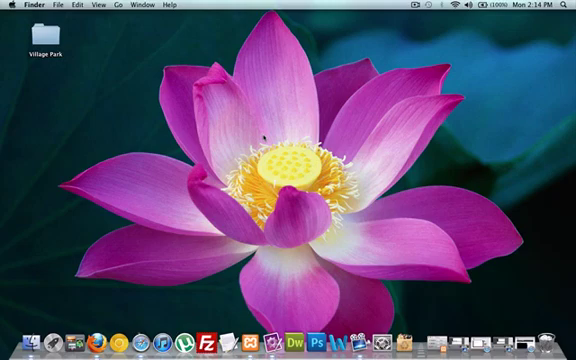
pyautogui.moveTo(116, 66)
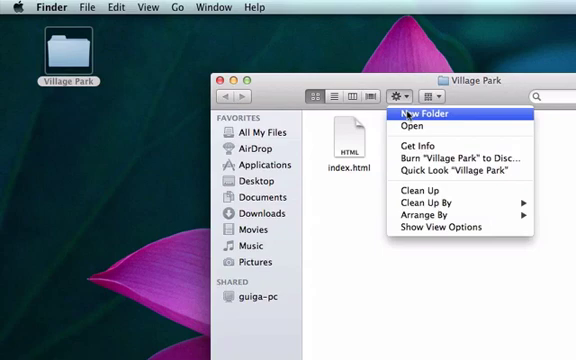
# - Add a new folder named 'images' inside Village Park
pyautogui.click(420, 112)
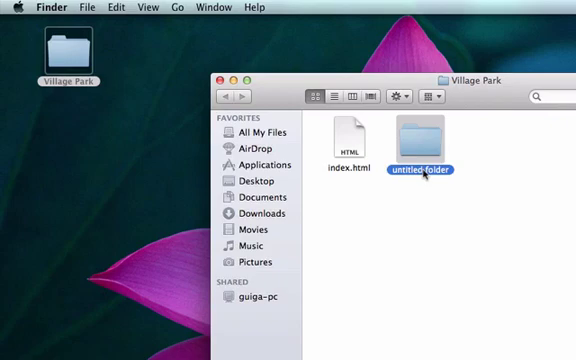
pyautogui.write('images')
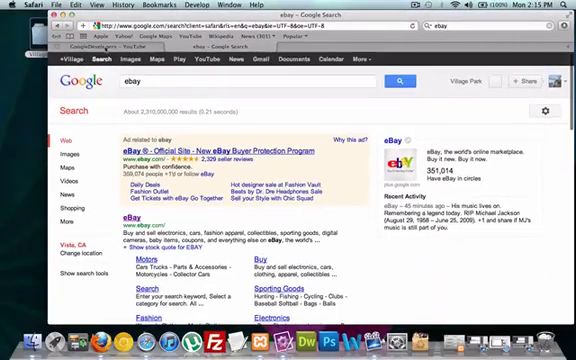
# - Show image results for the Google 'ebay' search
pyautogui.scroll(-3)
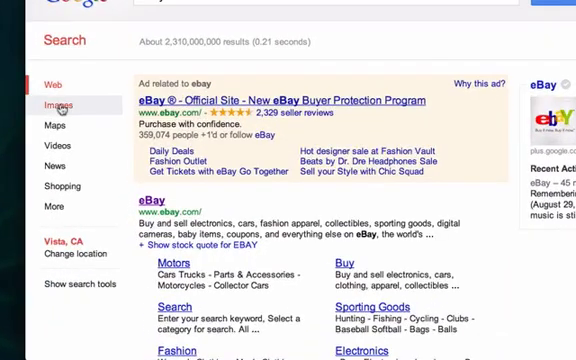
pyautogui.click(57, 105)
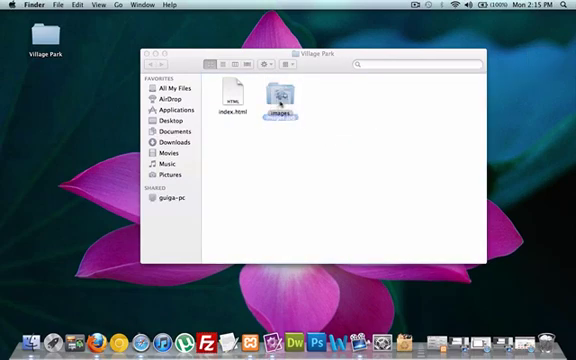
# - Open index.html from Village Park in TextMate
pyautogui.doubleClick(280, 95)
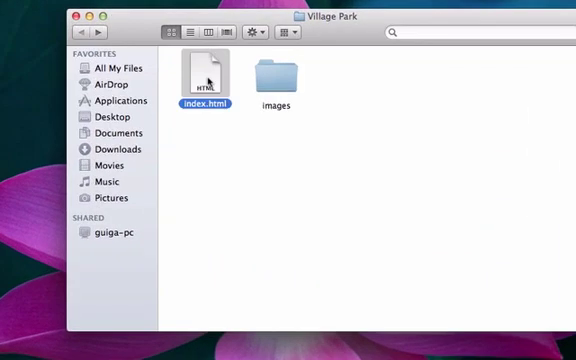
pyautogui.rightClick(207, 75)
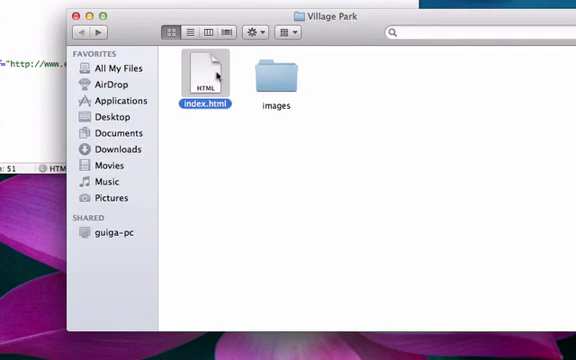
pyautogui.rightClick(207, 78)
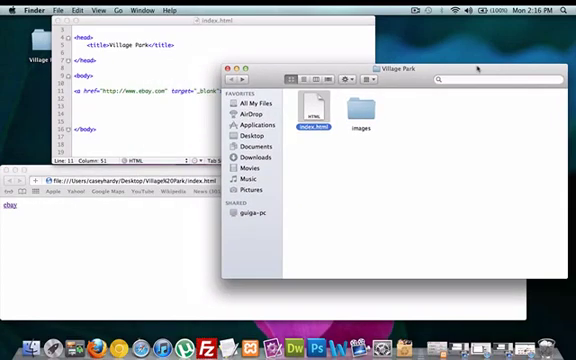
# - Replace the 'ebay' link text with <img src="images/images.jpg">
pyautogui.click(200, 80)
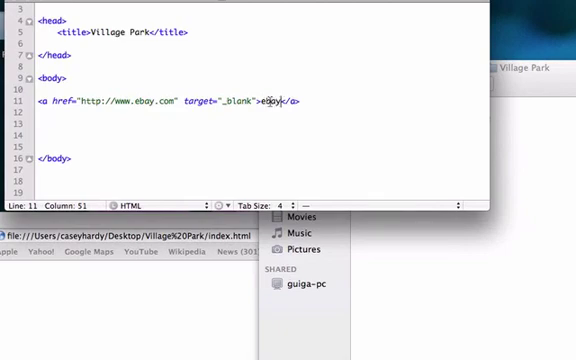
pyautogui.moveTo(337, 93)
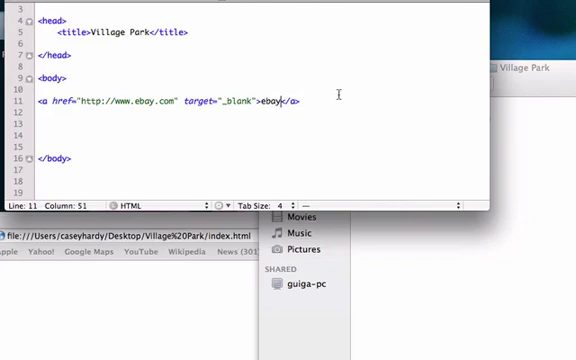
pyautogui.press('Backspace')
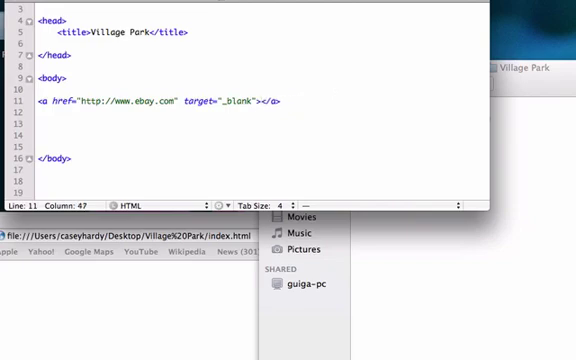
pyautogui.write('<img src=<')
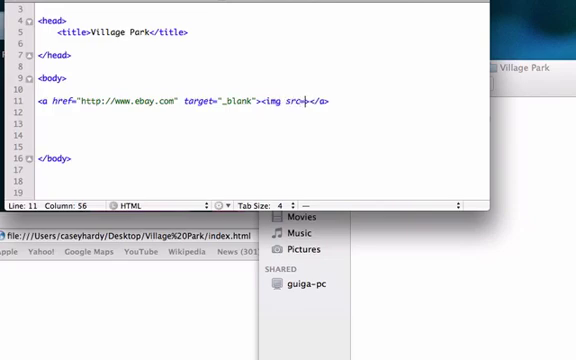
pyautogui.write('"')
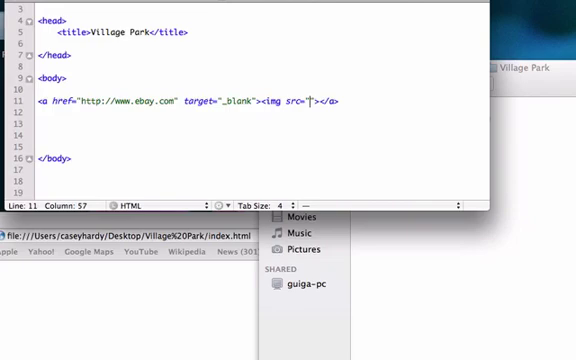
pyautogui.write('images')
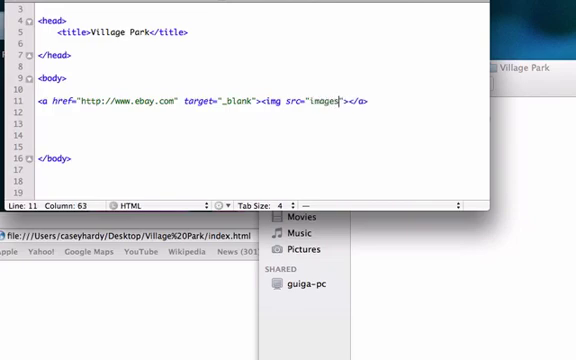
pyautogui.write('/im')
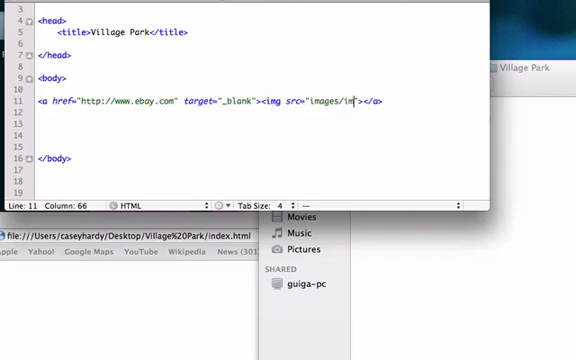
pyautogui.write('ages.')
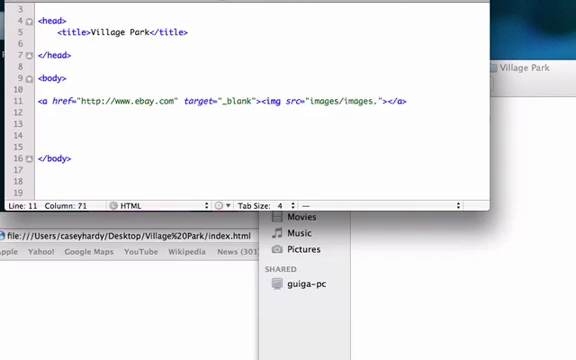
pyautogui.write('jpg')
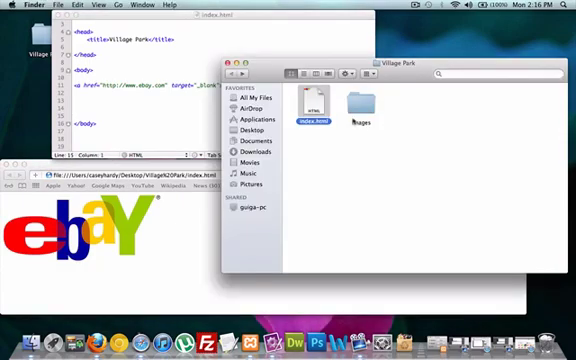
# - Move images.jpg from the images folder onto the desktop
pyautogui.doubleClick(358, 103)
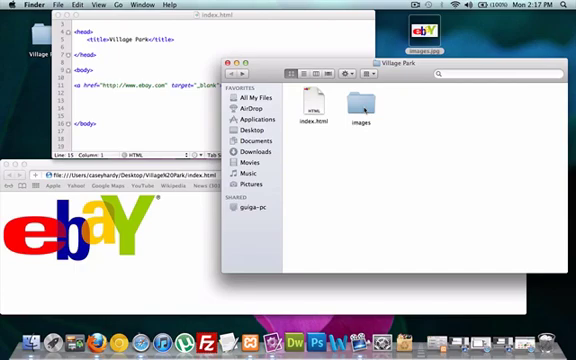
pyautogui.click(362, 105)
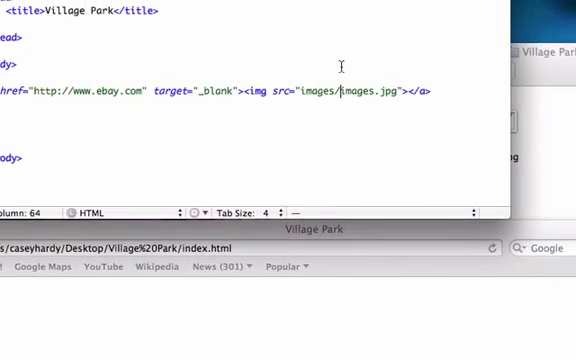
# - Shorten the img source path from images/images.jpg to images.jpg
pyautogui.press('Backspace')
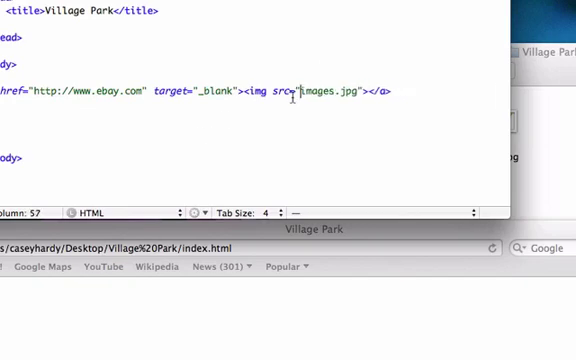
pyautogui.moveTo(322, 110)
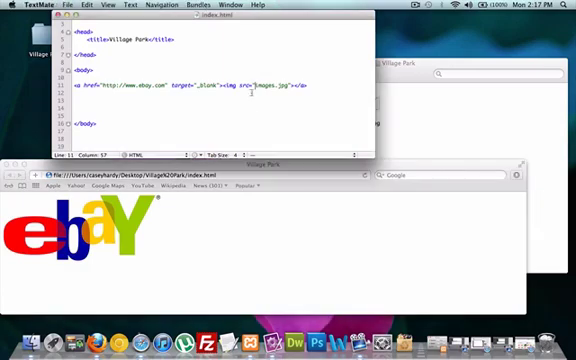
pyautogui.write('images.jpg')
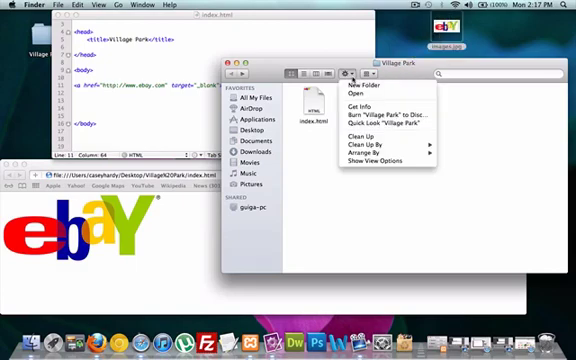
# - Create a new 'images' folder inside Village Park again
pyautogui.click(360, 87)
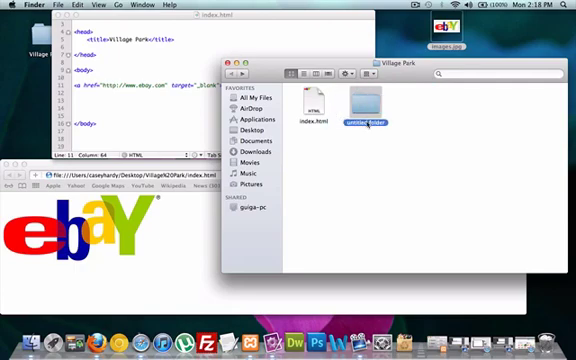
pyautogui.write('images/images.jpg"></a>')
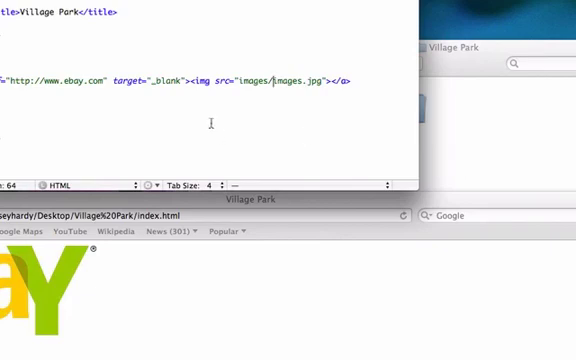
pyautogui.moveTo(173, 328)
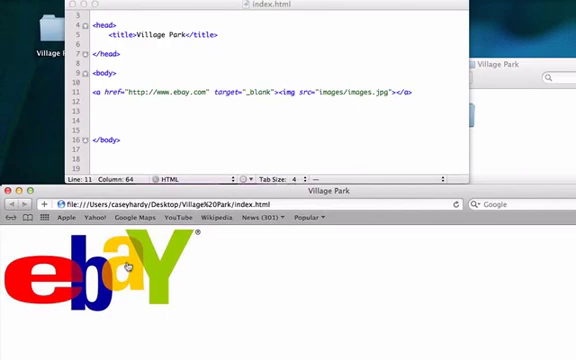
pyautogui.moveTo(199, 289)
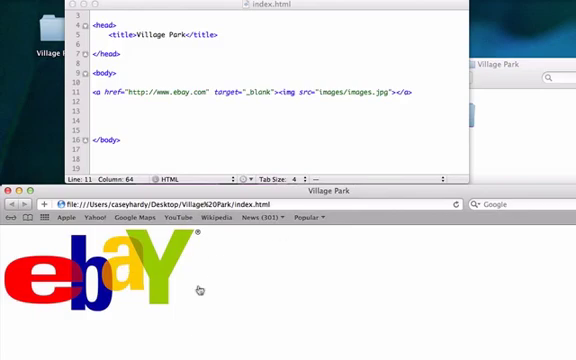